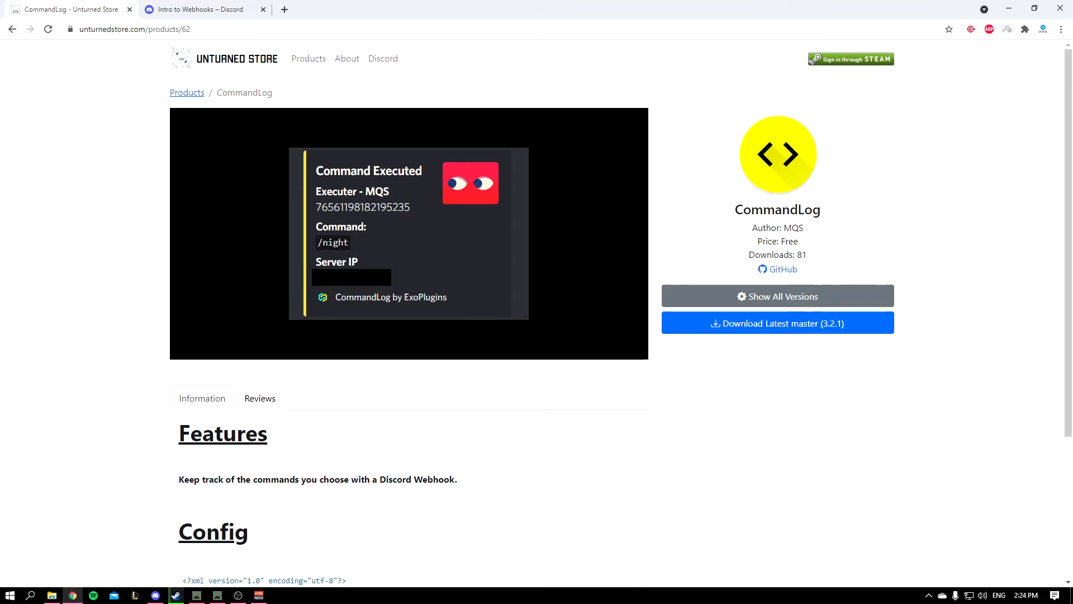
# Download the latest CommandLog master release (3.2.1) from its Unturned Store page.
pyautogui.scroll(-3)
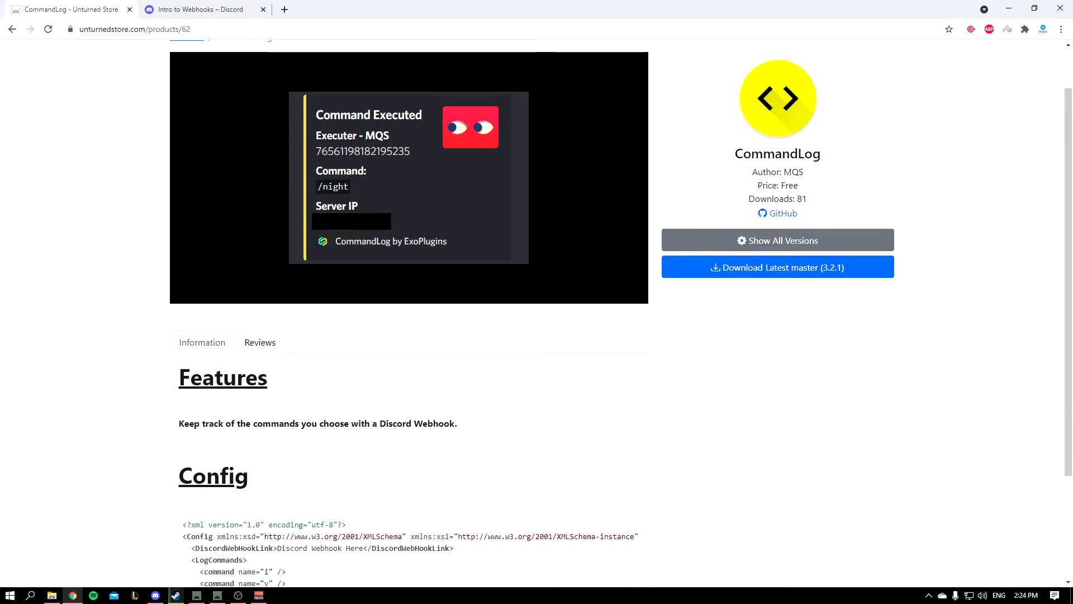
pyautogui.click(777, 267)
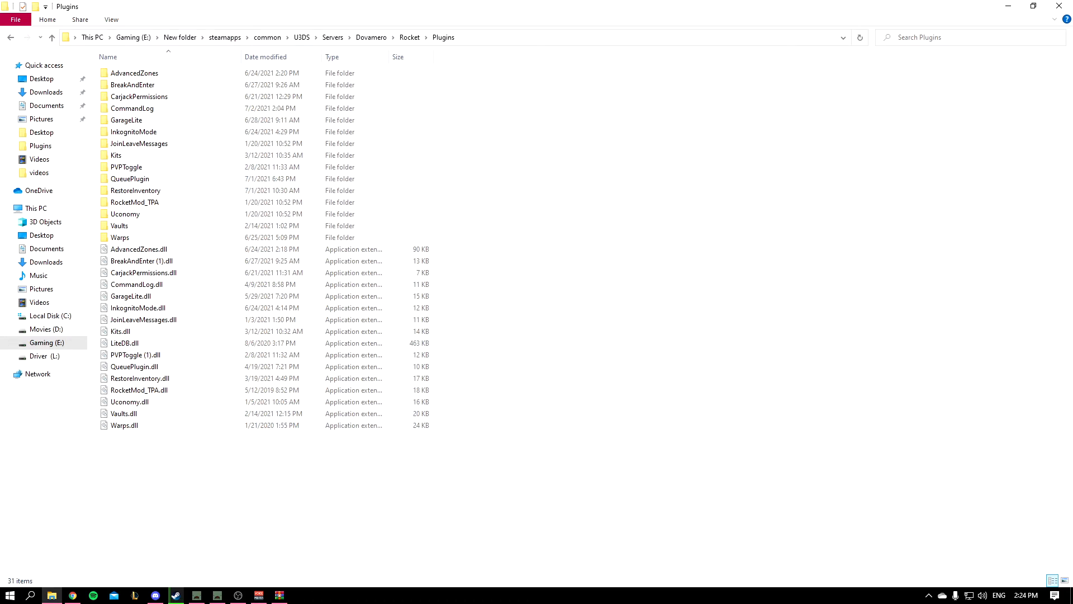
# Open CommandLog.configuration.xml from the server's Rocket Plugins CommandLog folder in Notepad++.
pyautogui.click(301, 37)
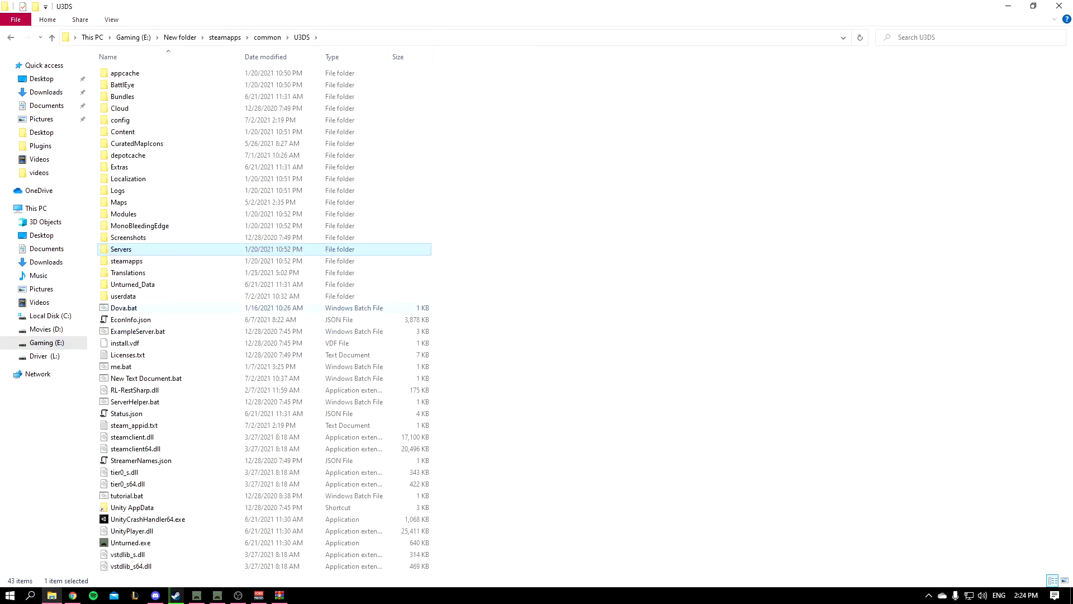
pyautogui.click(124, 308)
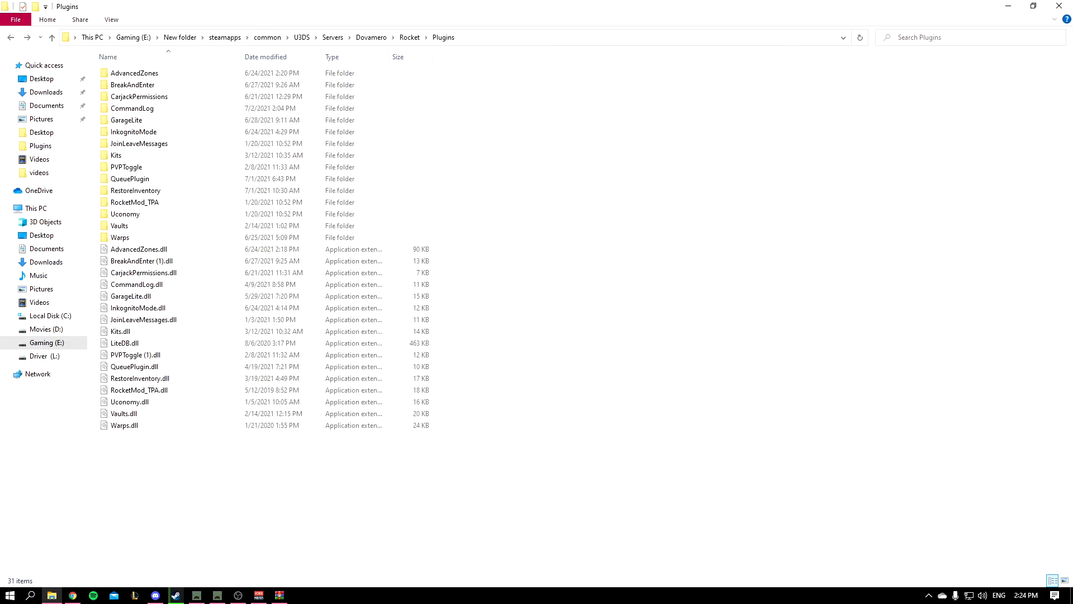
pyautogui.click(132, 108)
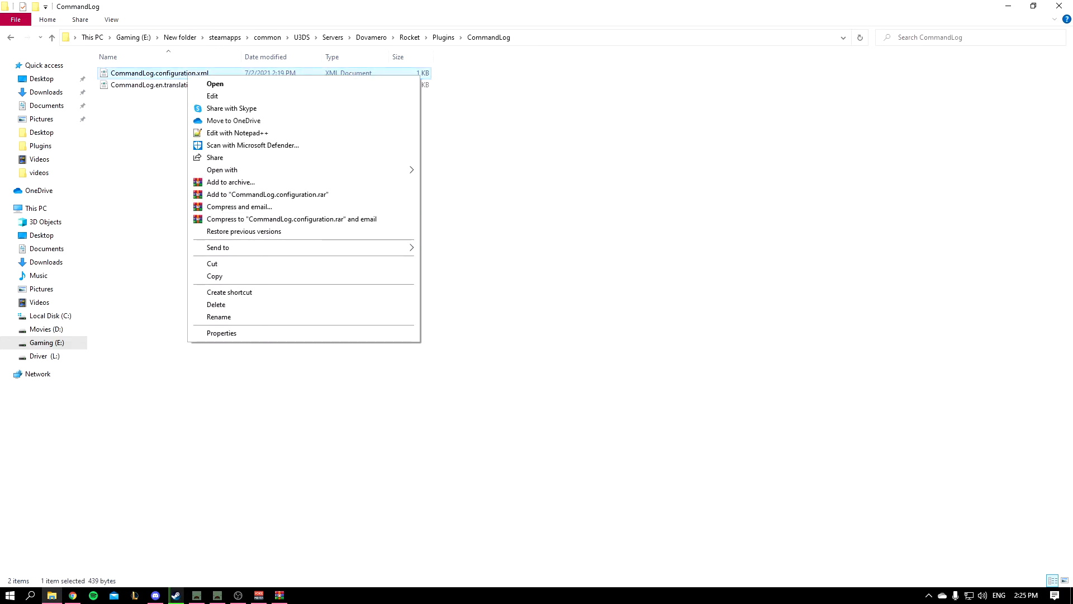
pyautogui.click(237, 133)
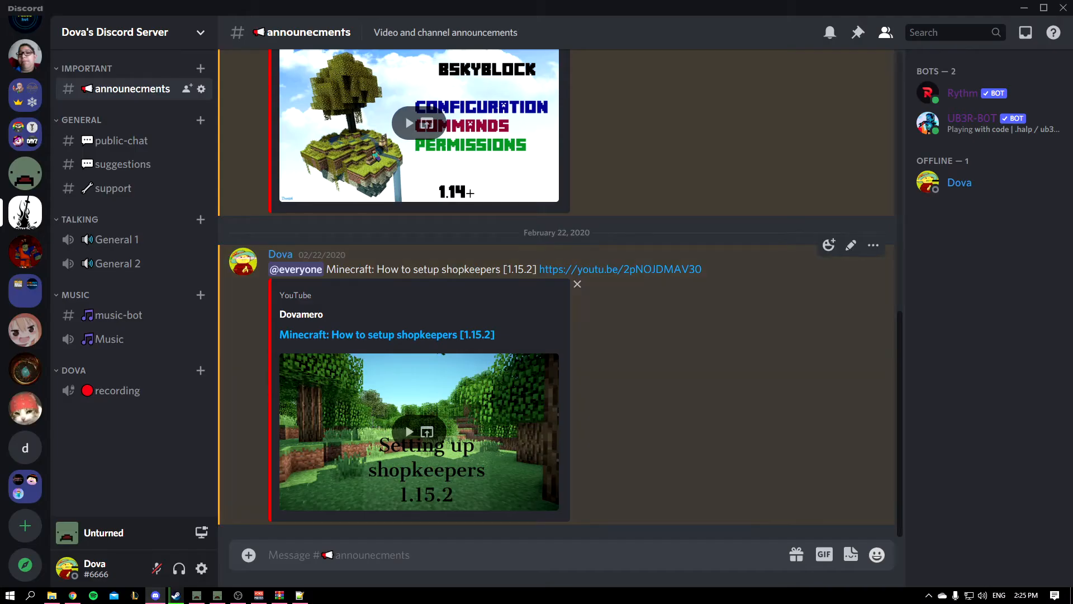
pyautogui.moveTo(201, 88)
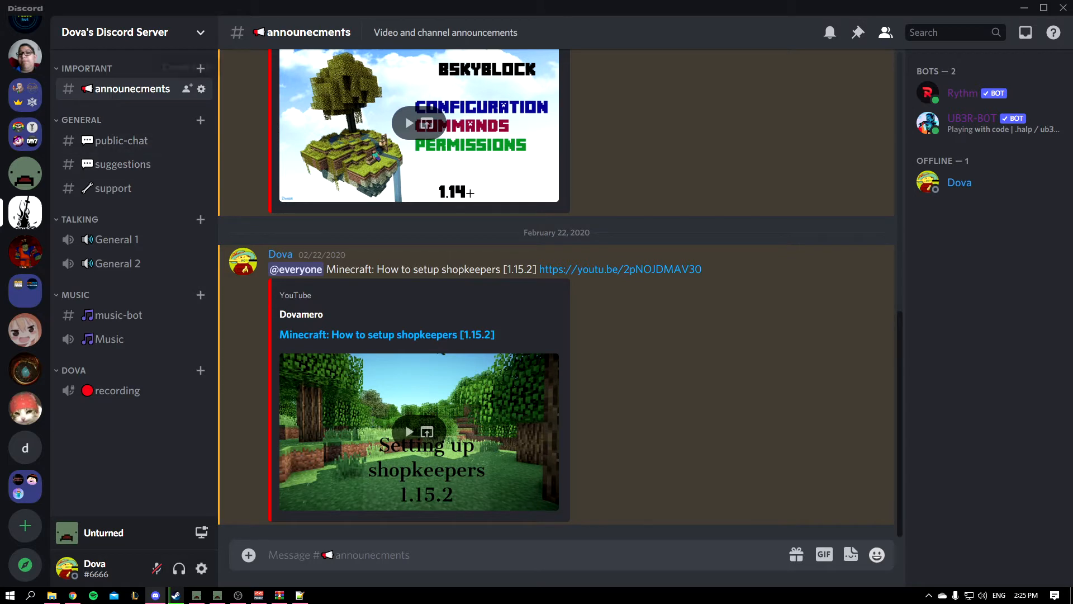
pyautogui.moveTo(202, 90)
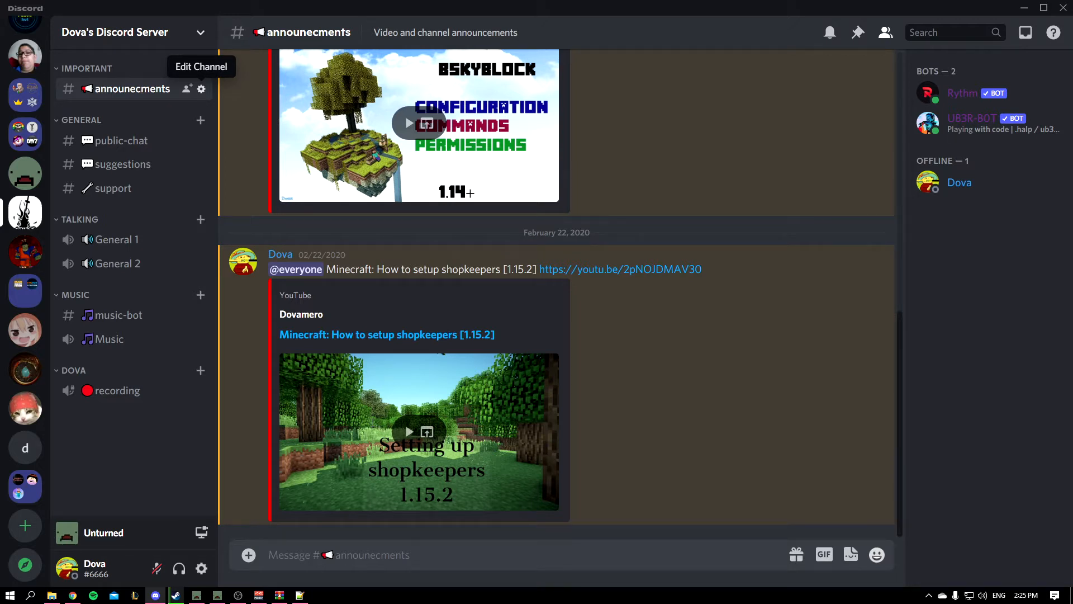
# Open the Edit Channel settings for the announecments channel.
pyautogui.click(201, 89)
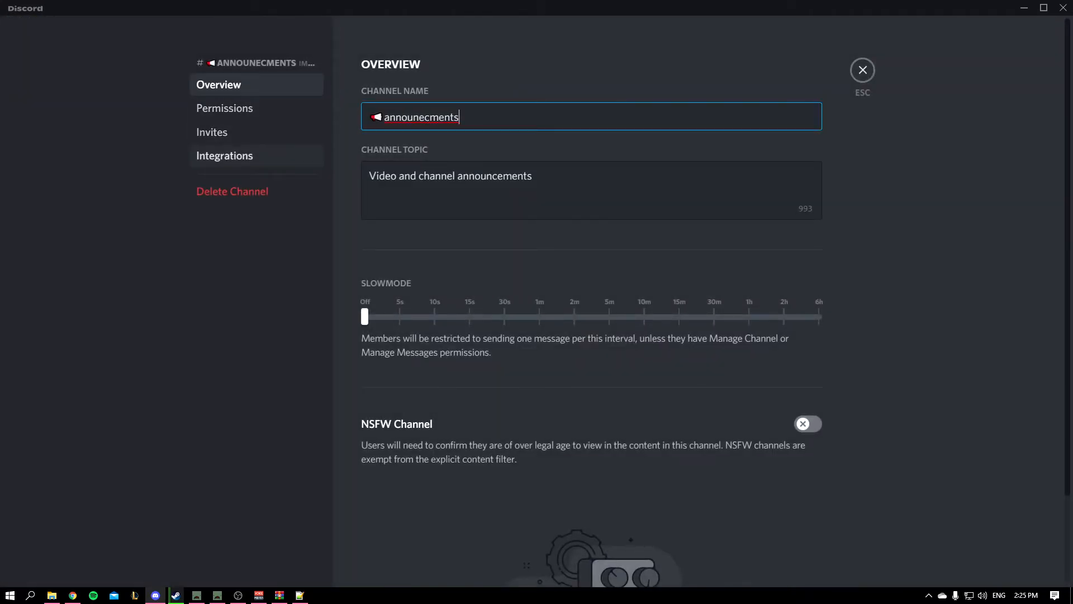
# Create the Captain Hook webhook under Integrations > Webhooks, copy its URL and return to Notepad++.
pyautogui.click(225, 156)
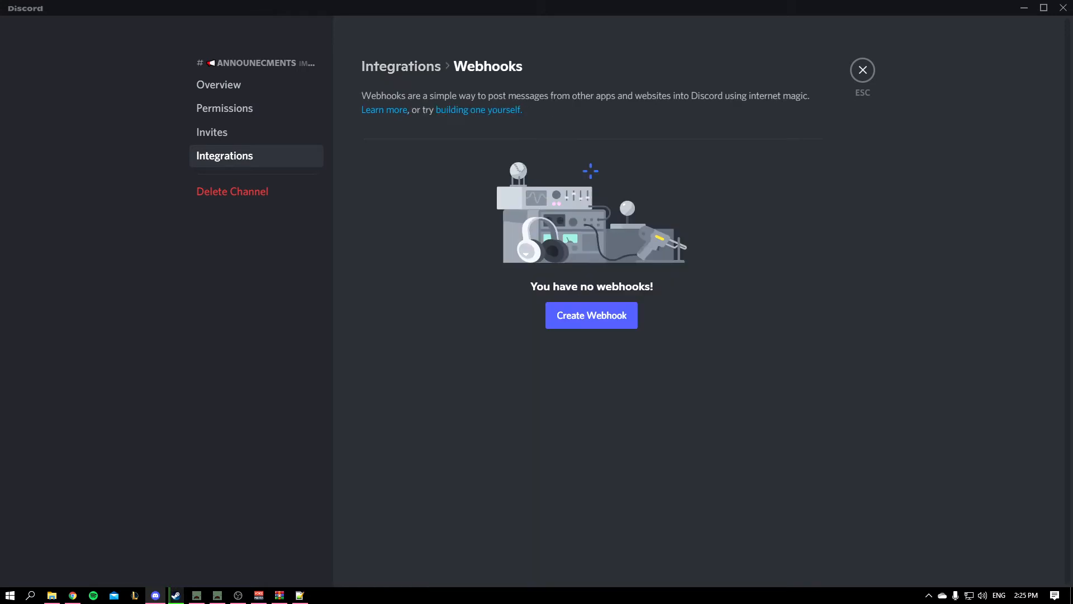
pyautogui.click(590, 315)
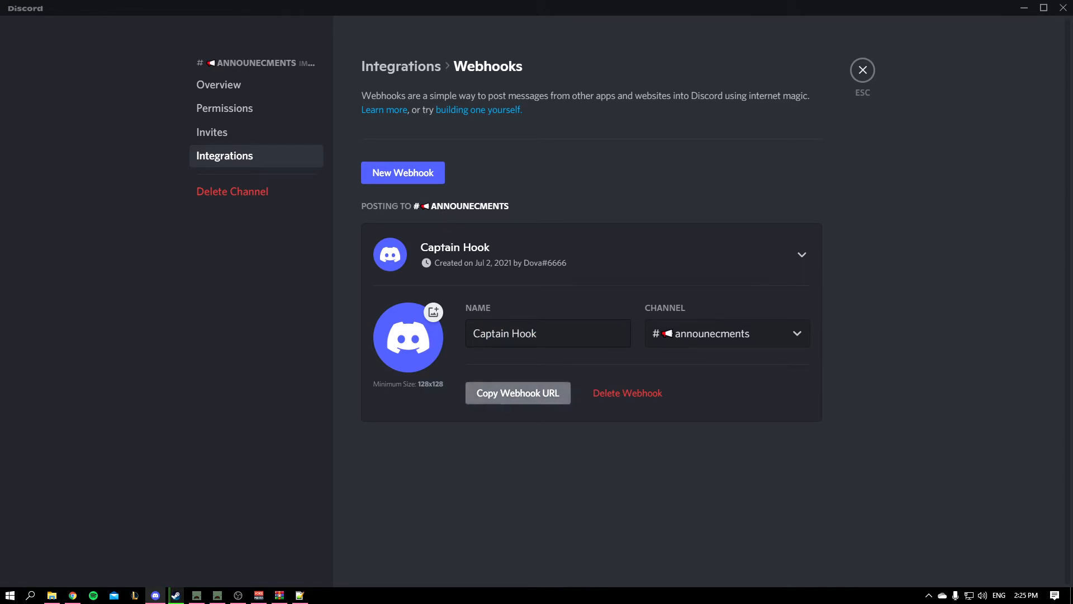
pyautogui.press('alt+tab')
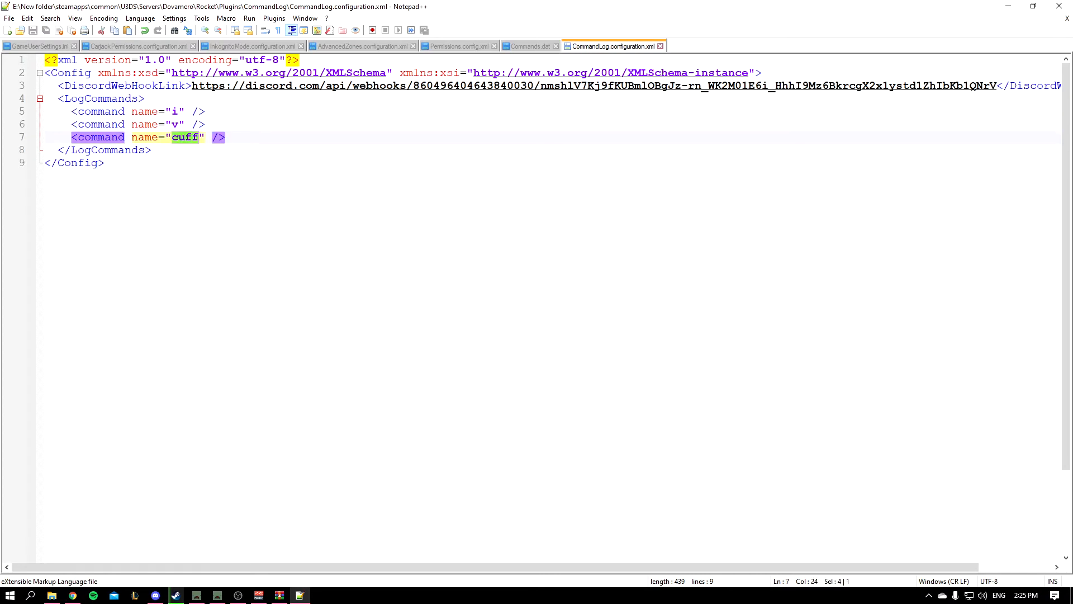
# Undo the stray /cuff text, duplicate the cuff command line and rename the copy to night.
pyautogui.write('/cuff')
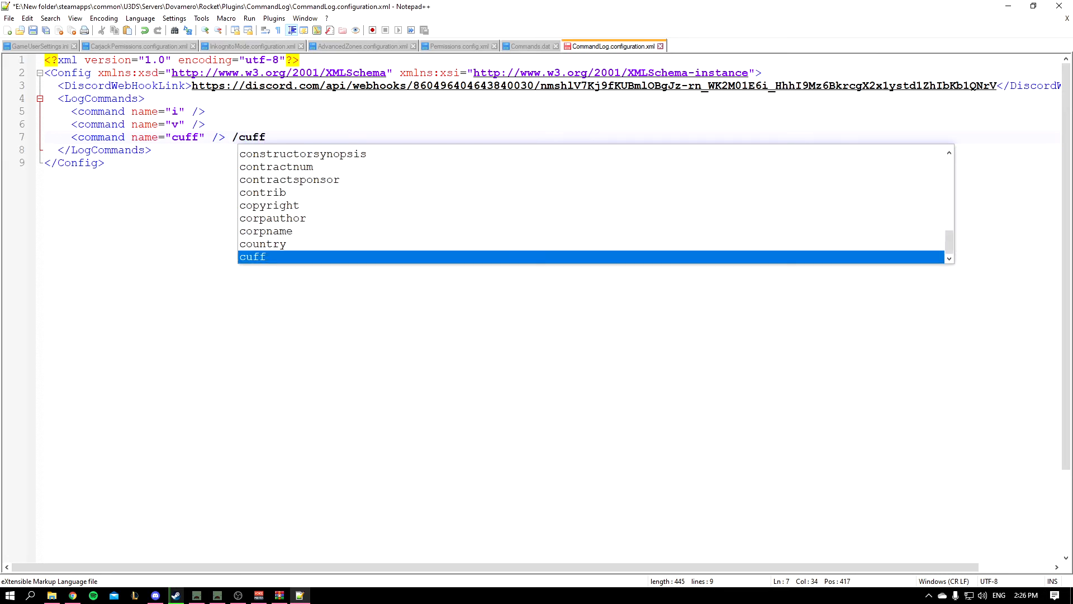
pyautogui.press('Escape')
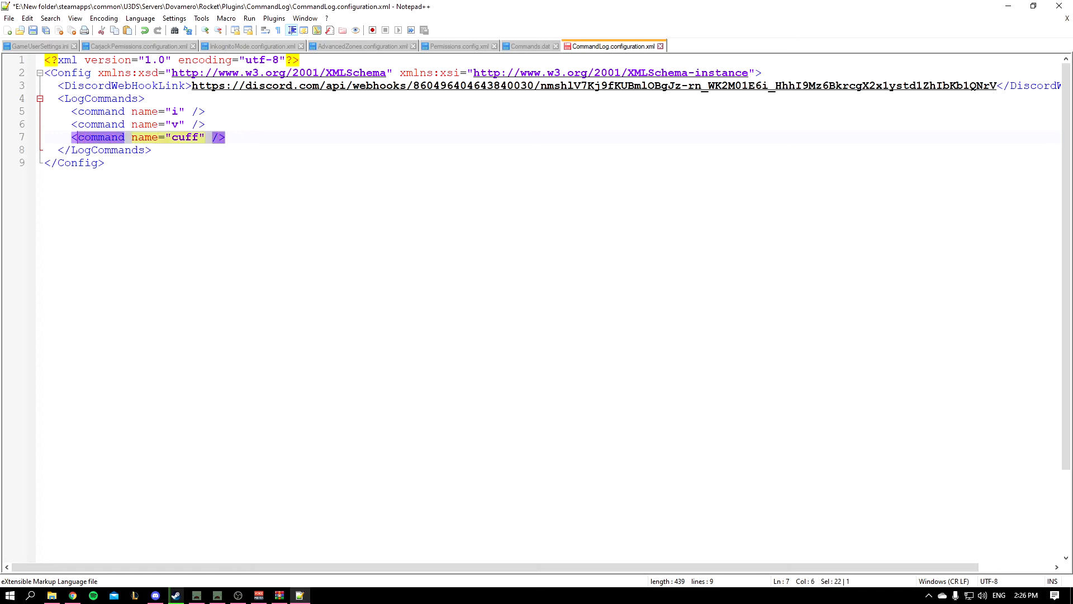
pyautogui.press('Enter')
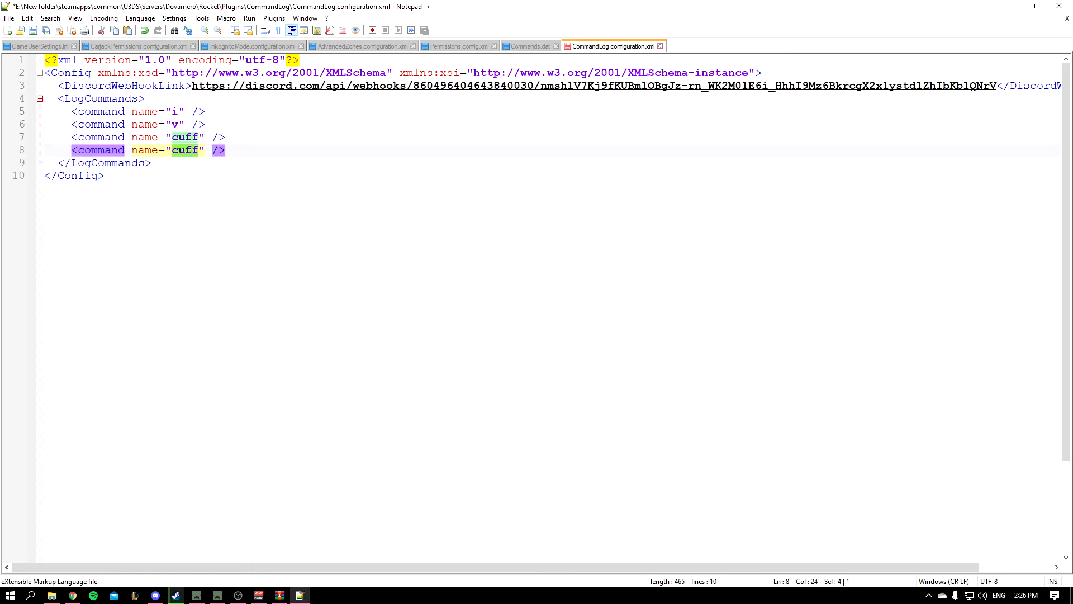
pyautogui.write('night')
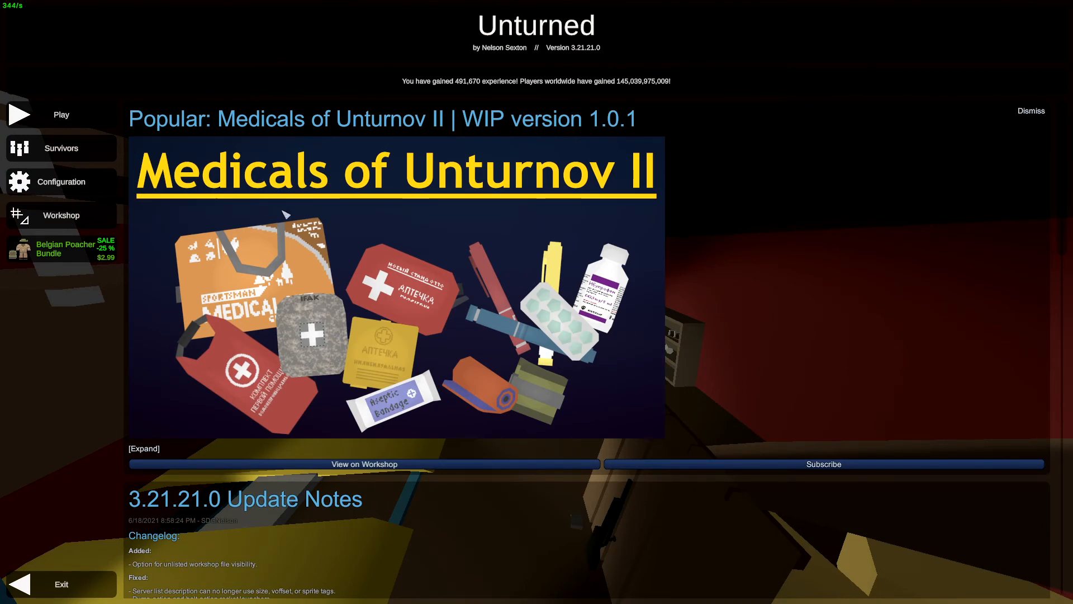
pyautogui.moveTo(343, 221)
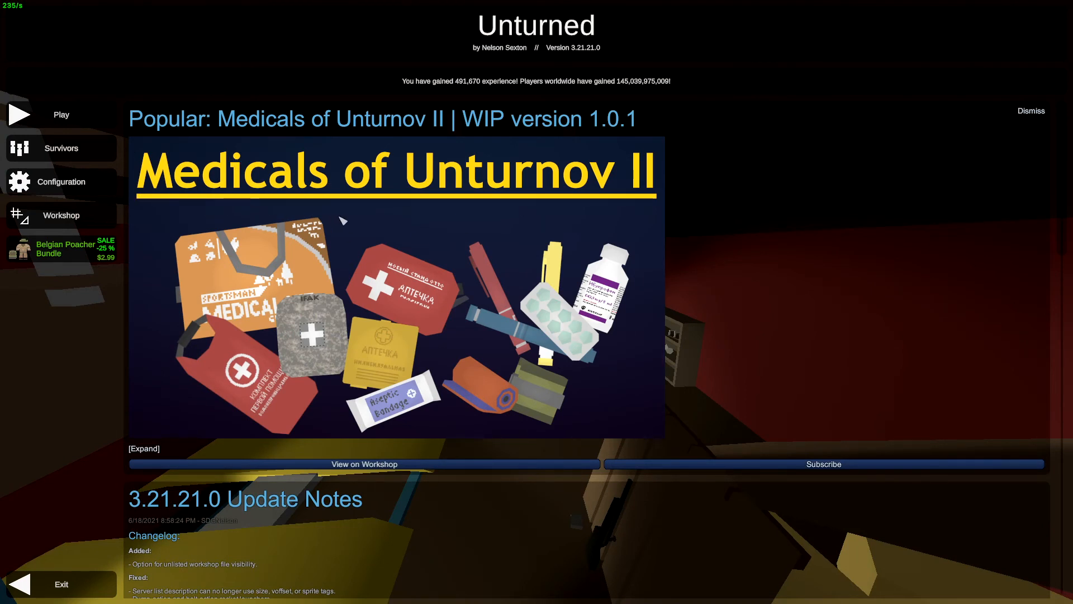
pyautogui.moveTo(523, 249)
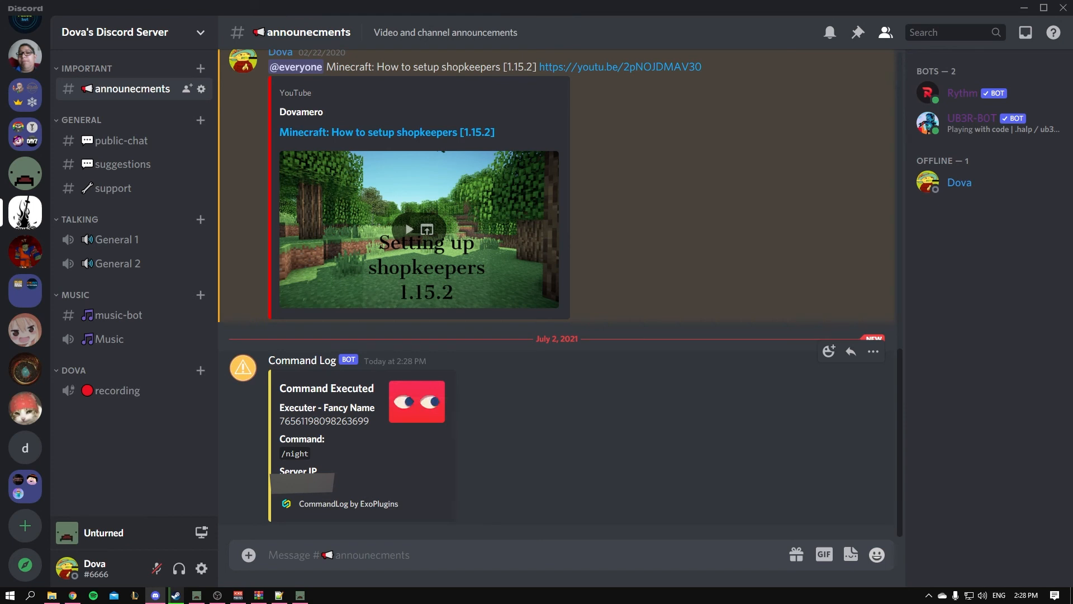
# Highlight the logged night command in the Command Log bot's Command Executed embed.
pyautogui.tripleClick(323, 421)
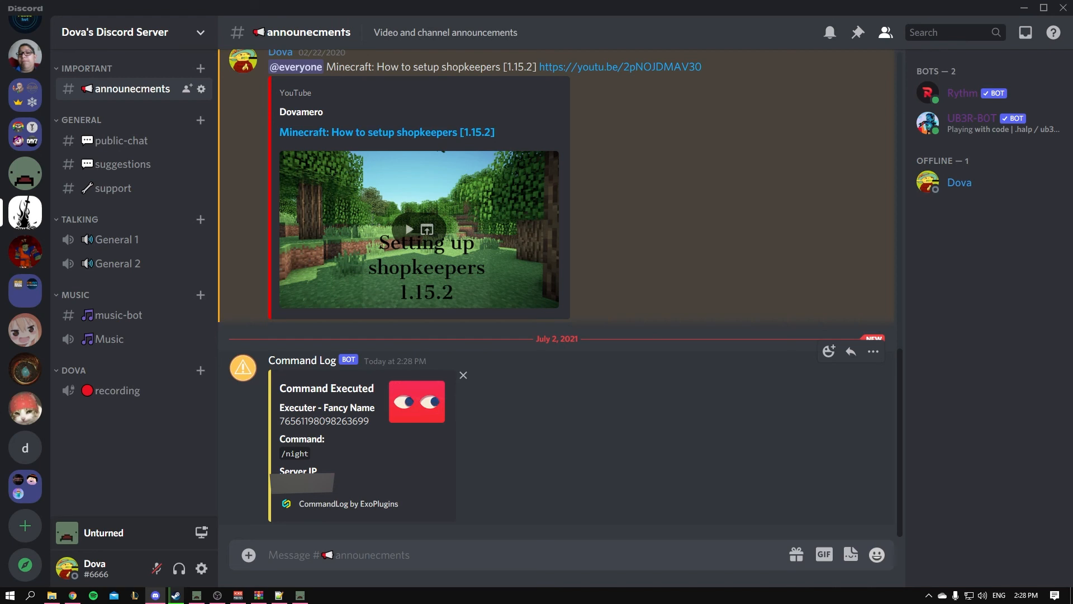
pyautogui.doubleClick(297, 453)
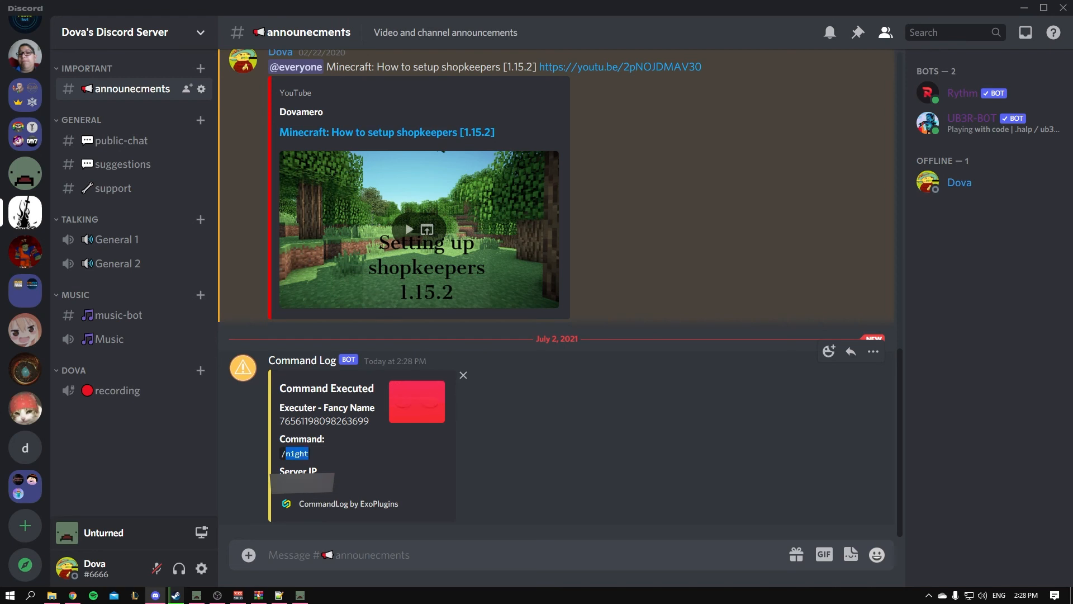